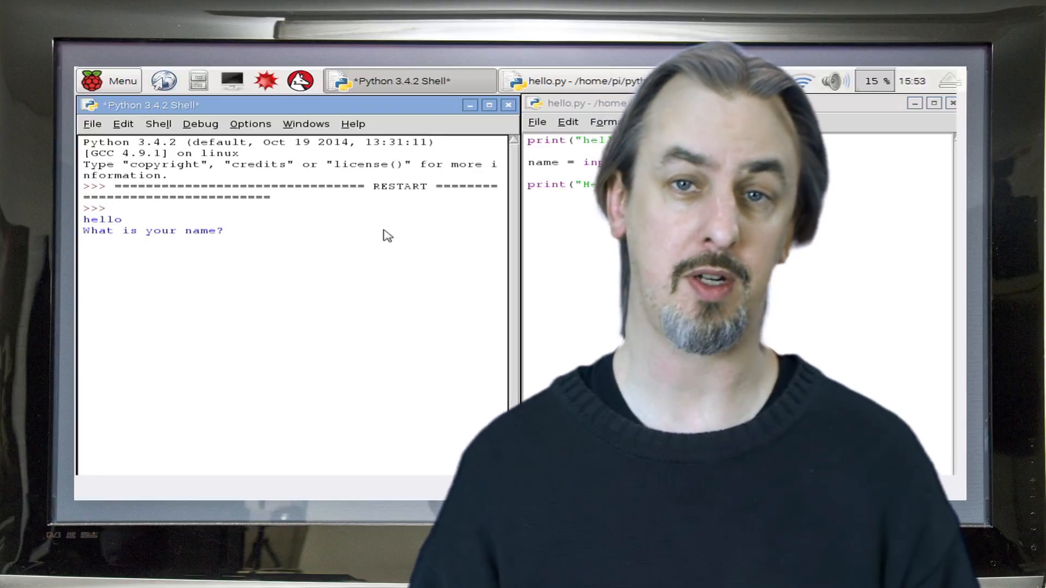
Launch a fresh Python 3 (IDLE) session from the applications menu
type("Ma")
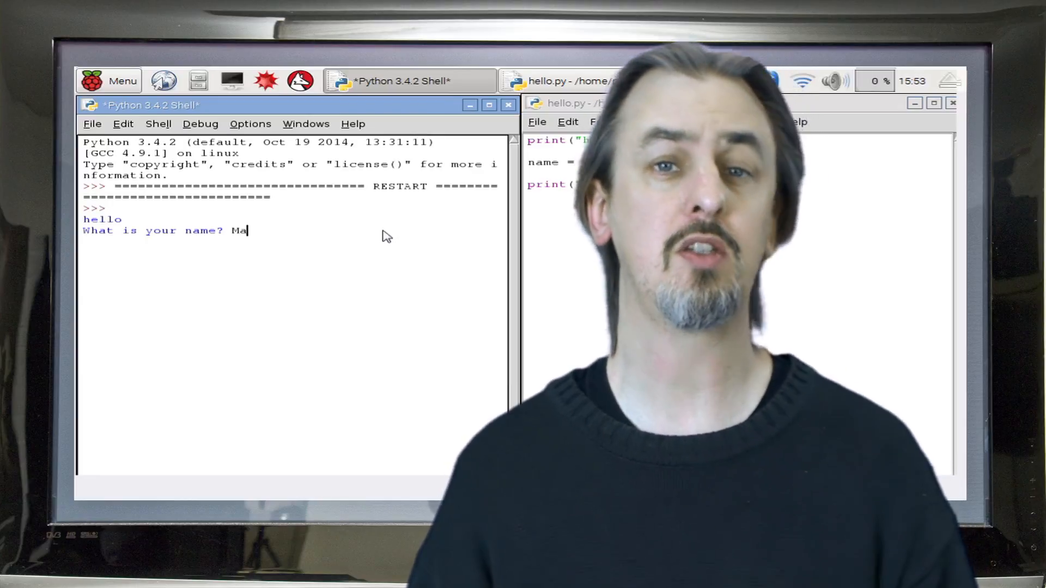
type("rk")
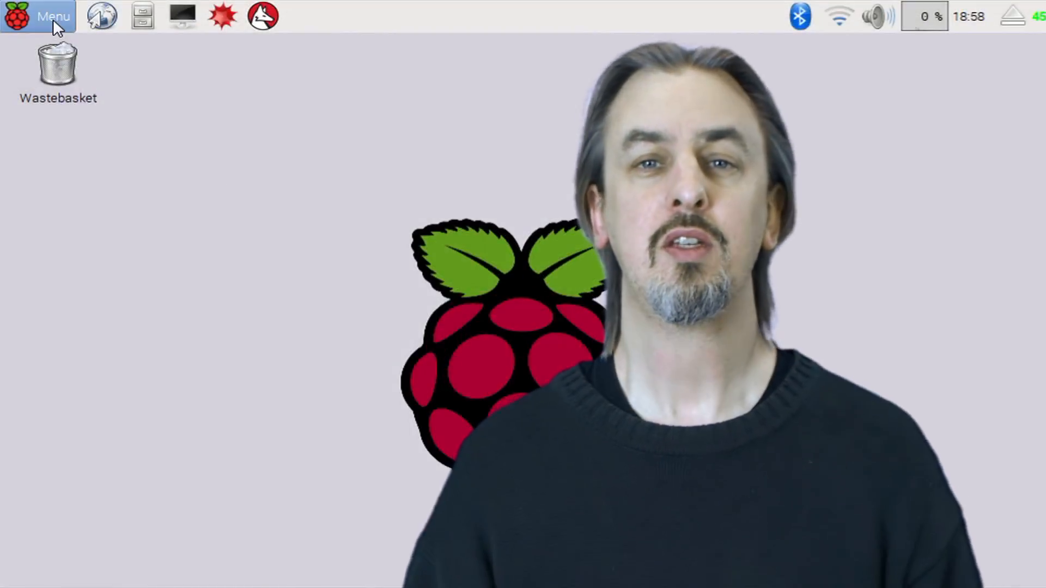
left_click(52, 15)
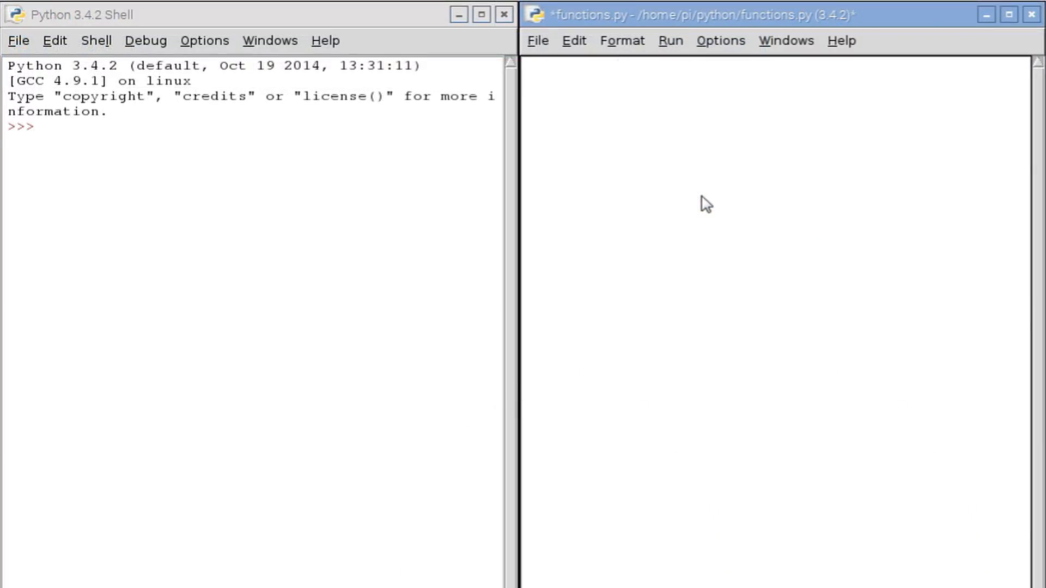
Write the header line def tentimes( value ): in the functions.py editor
type("def")
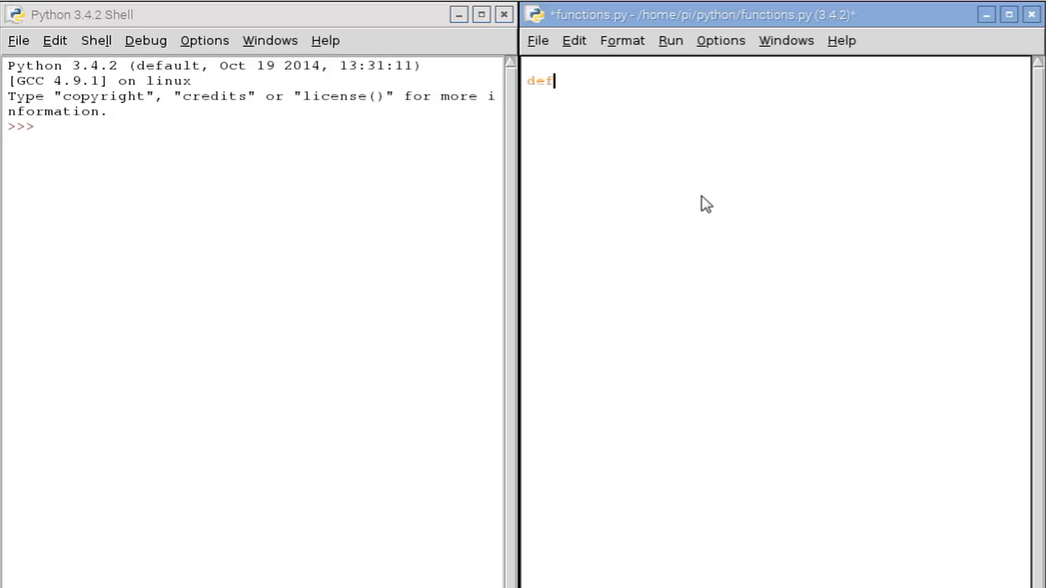
type("tent")
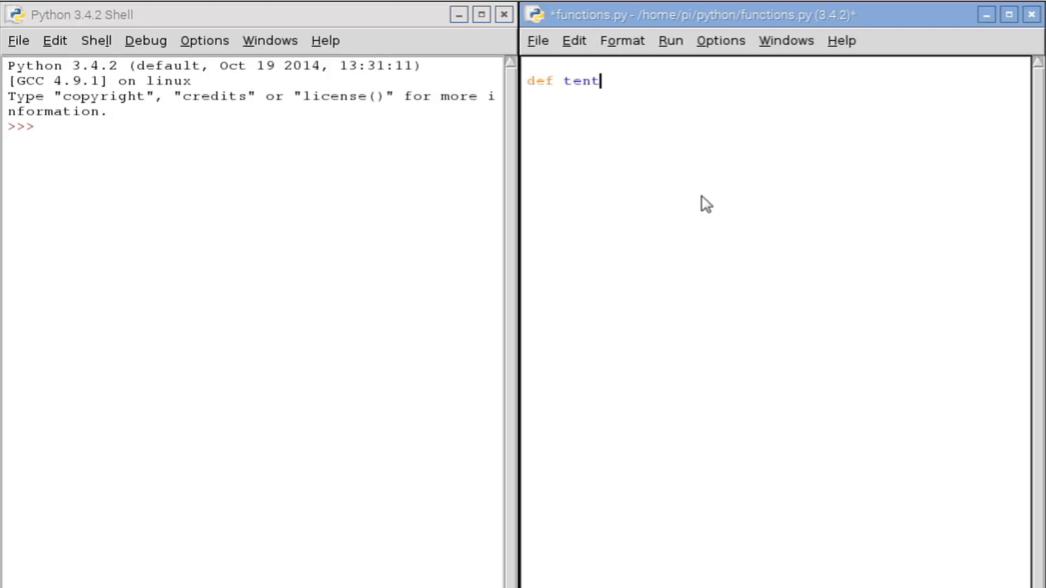
type("imes")
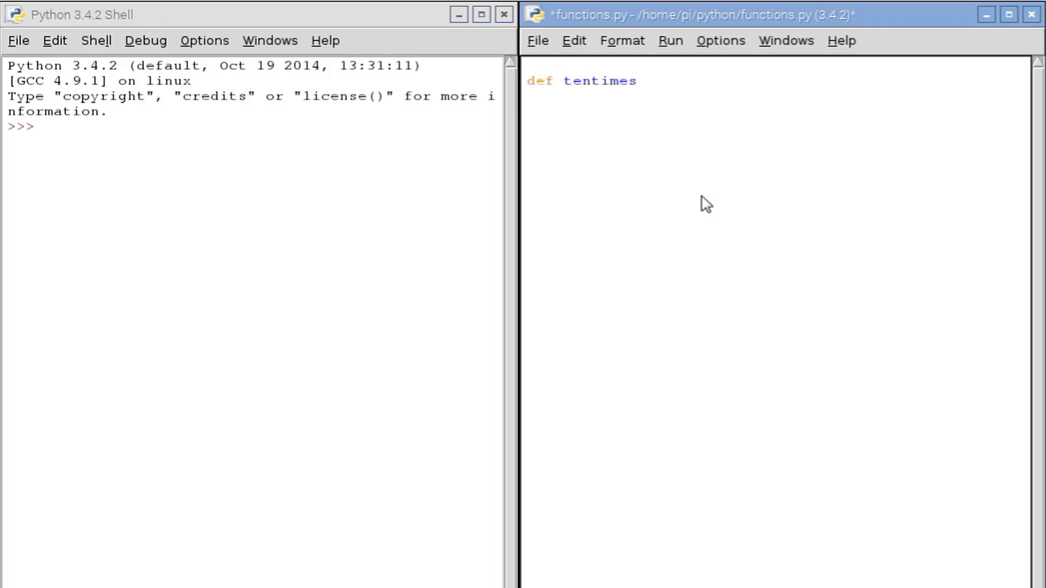
type("(")
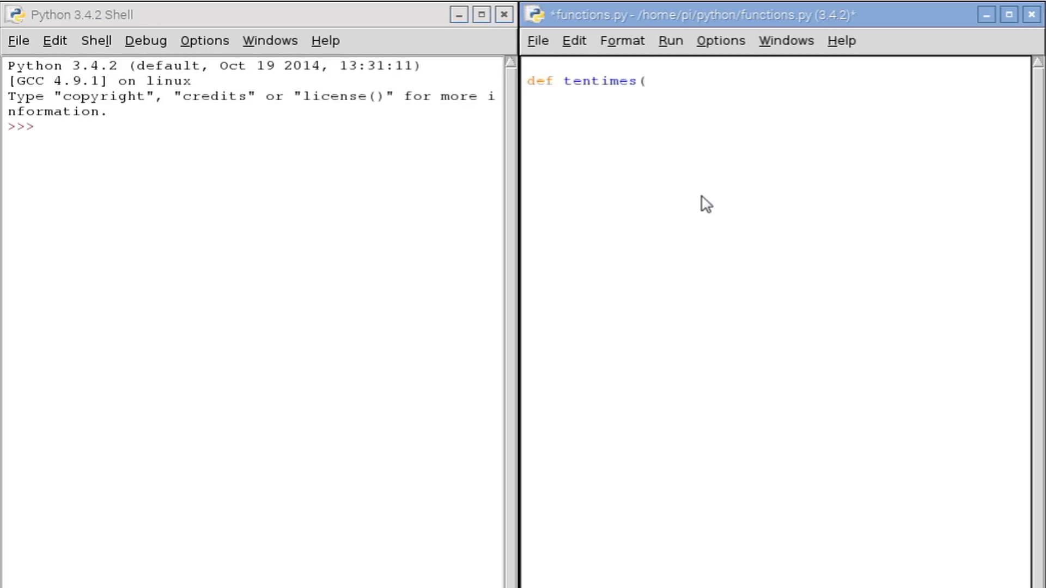
type("value")
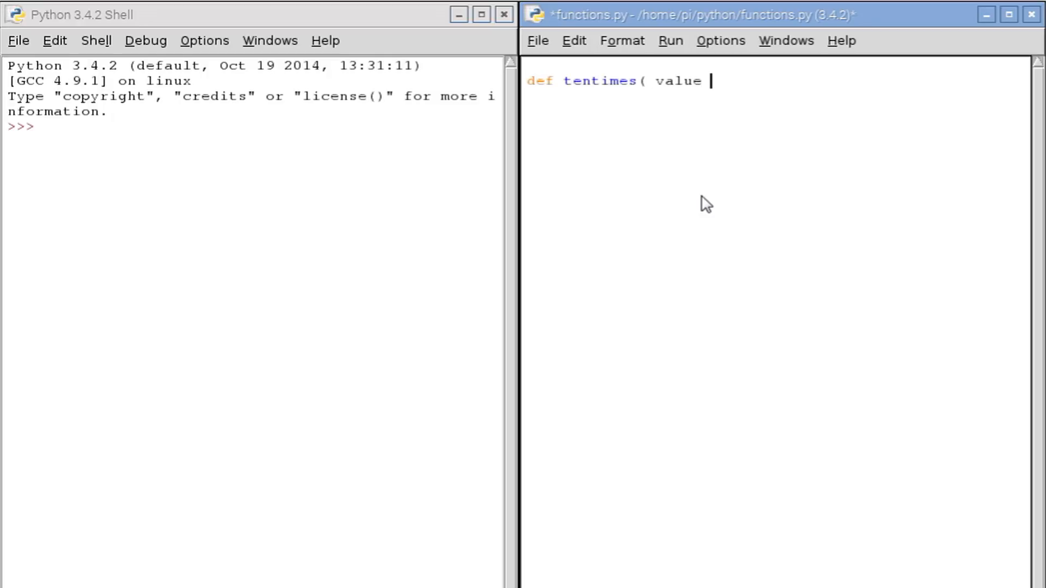
type(")")
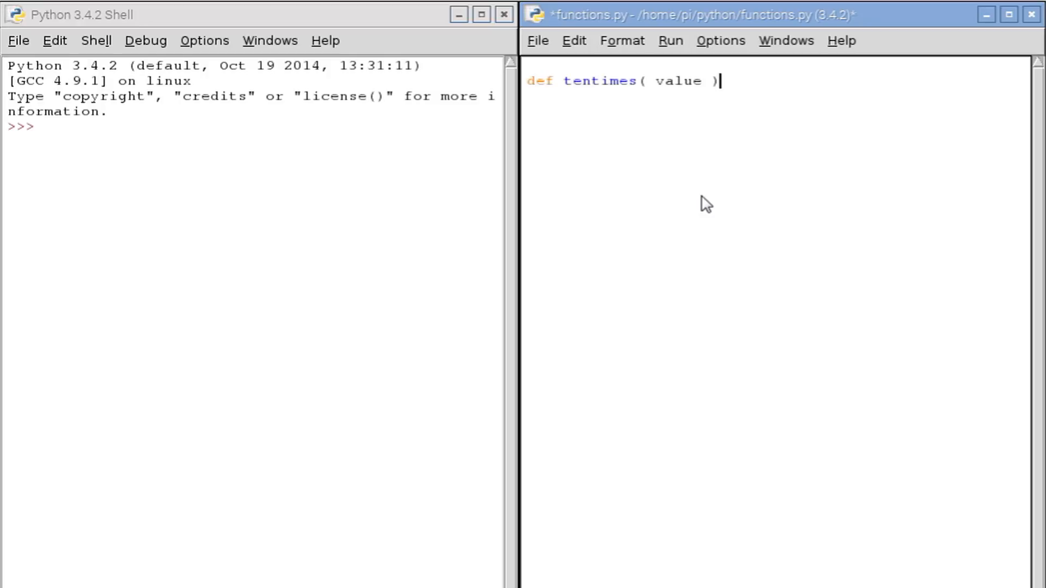
type(":")
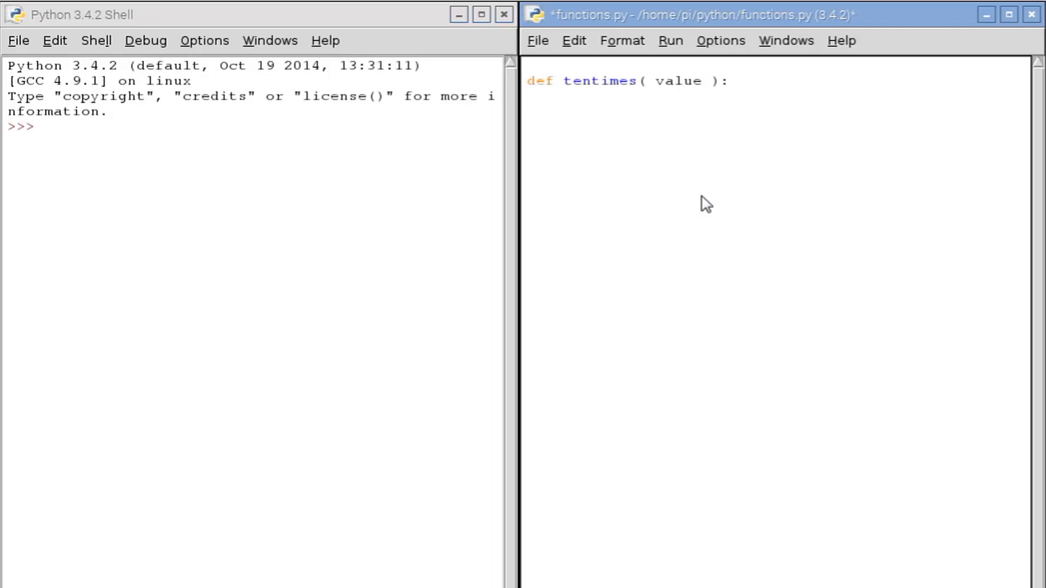
Write the indented body newvalue = value * 10 followed by return newvalue
type("new")
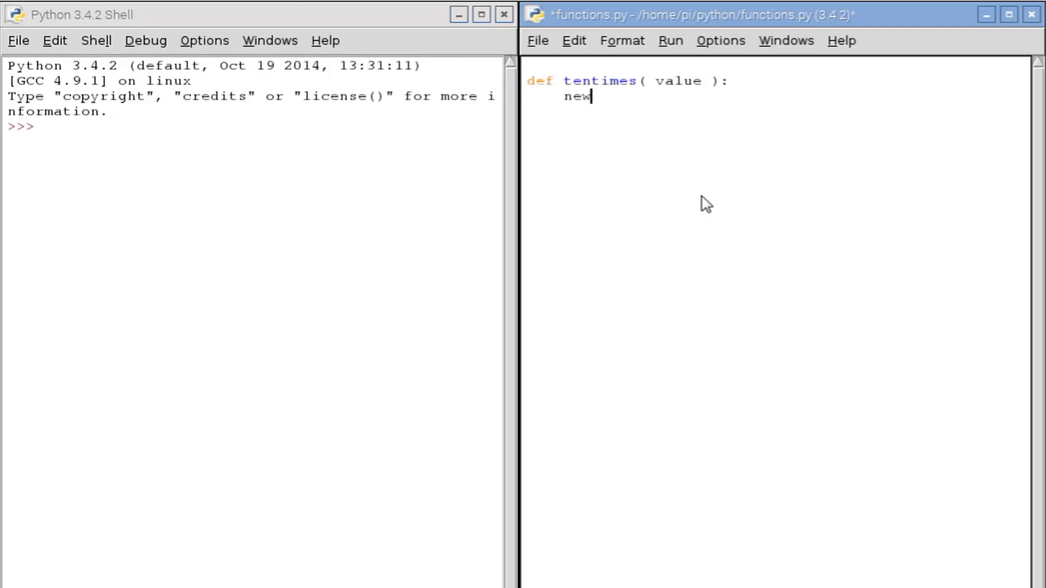
type("valu")
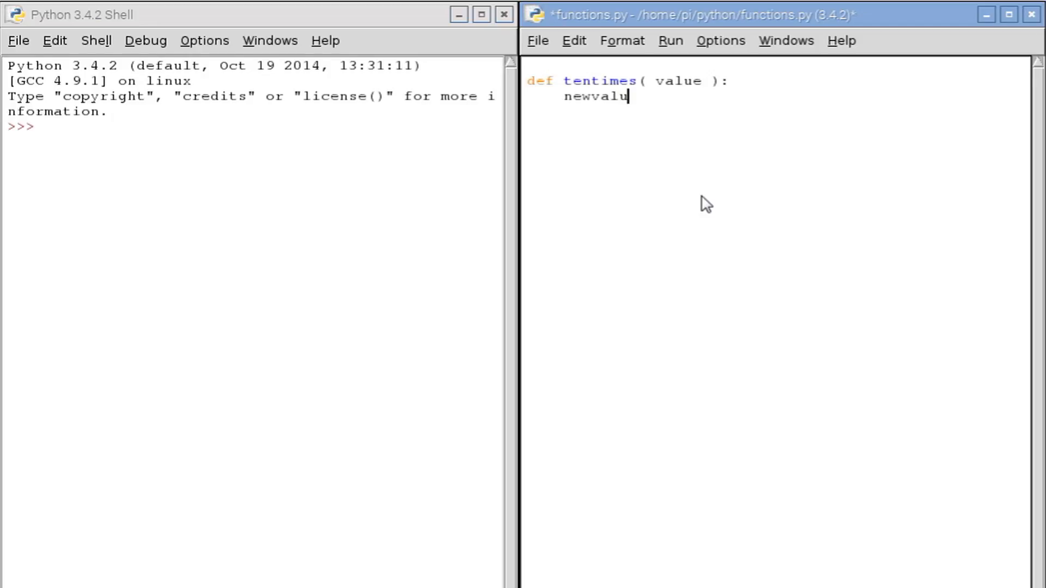
type("e")
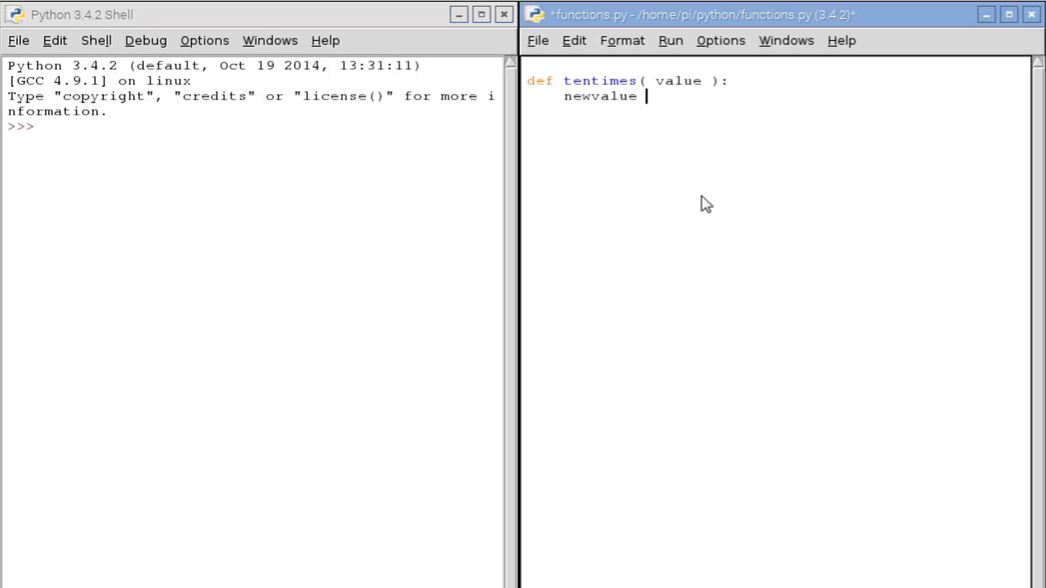
type("= va")
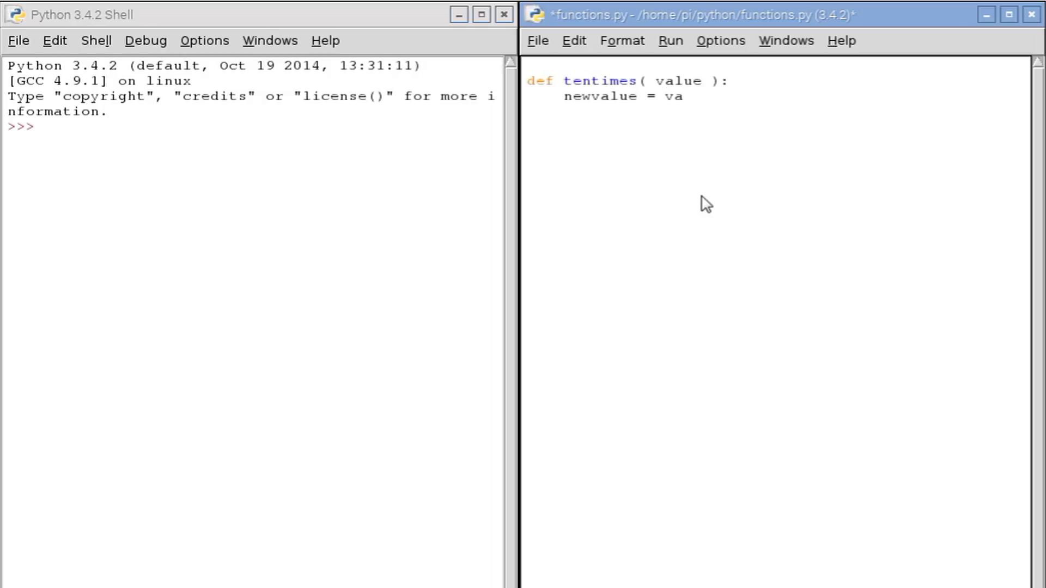
type("lue")
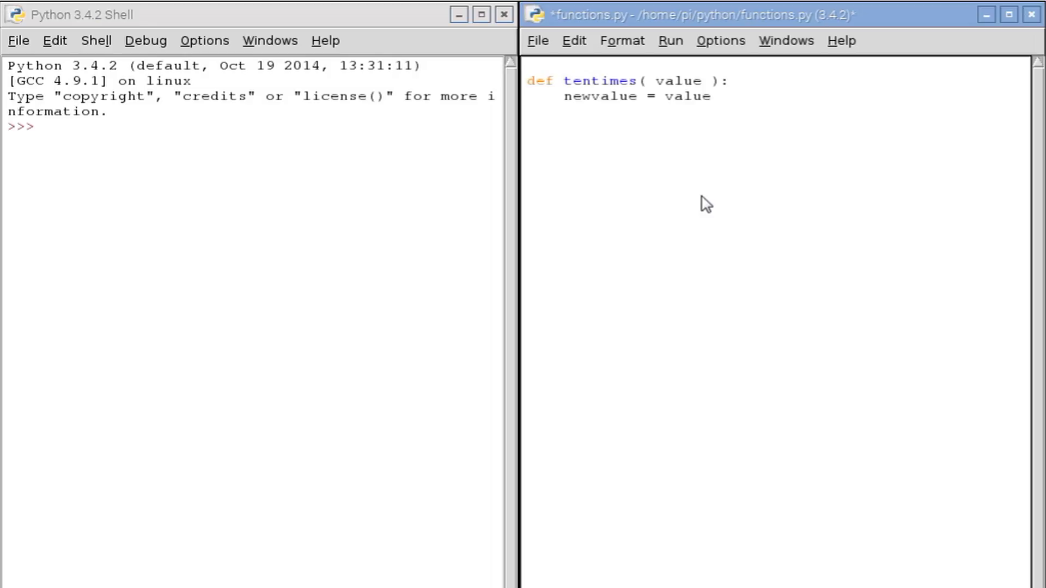
type("*")
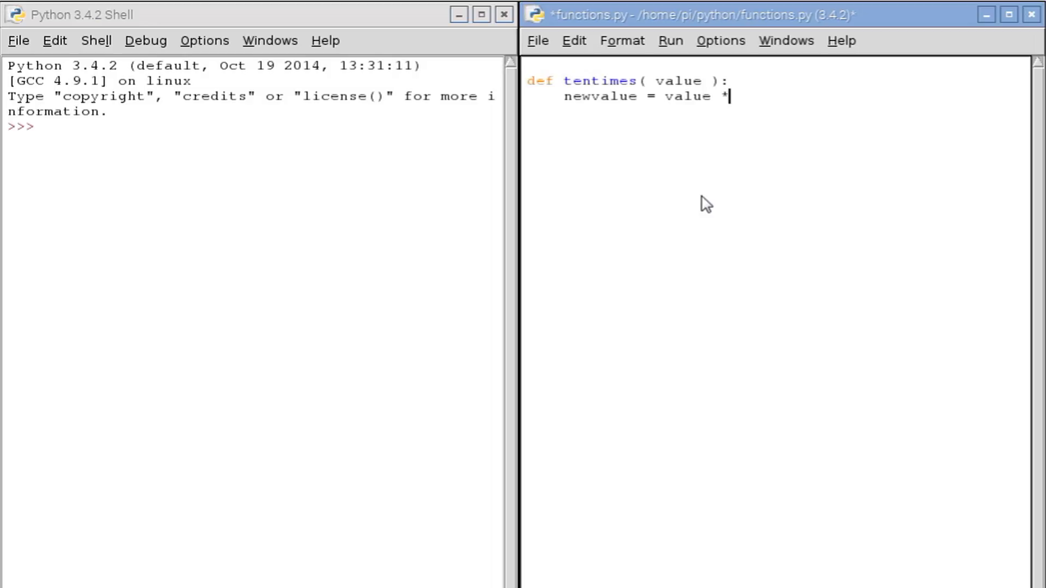
type("10")
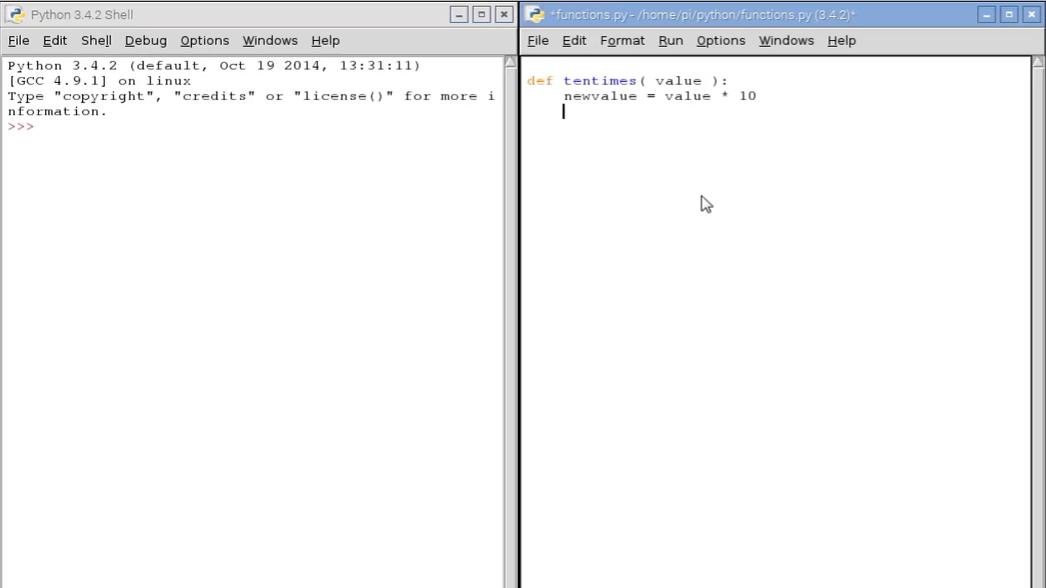
type("ret")
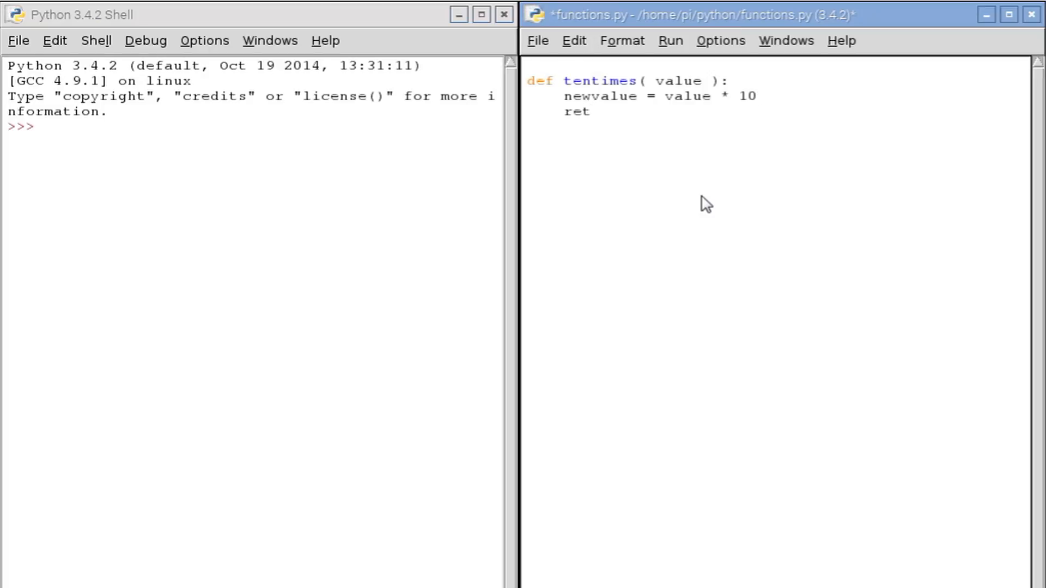
type("urn")
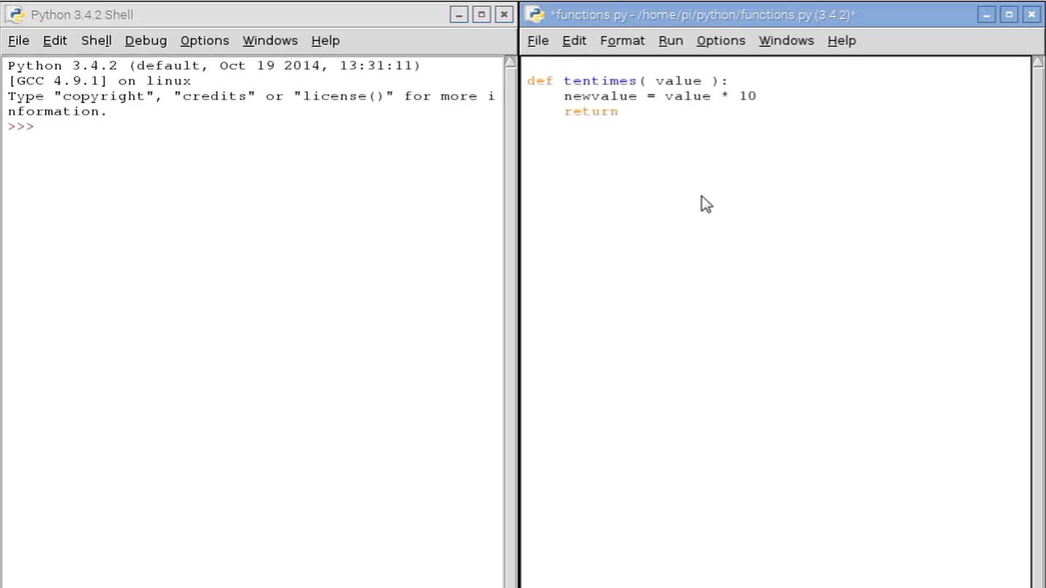
type("newv")
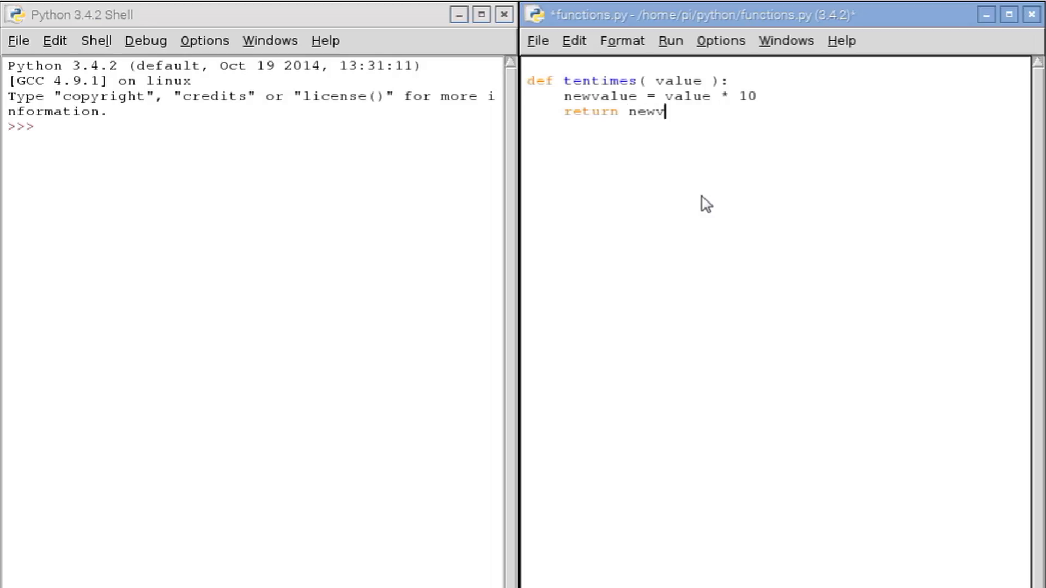
type("alue")
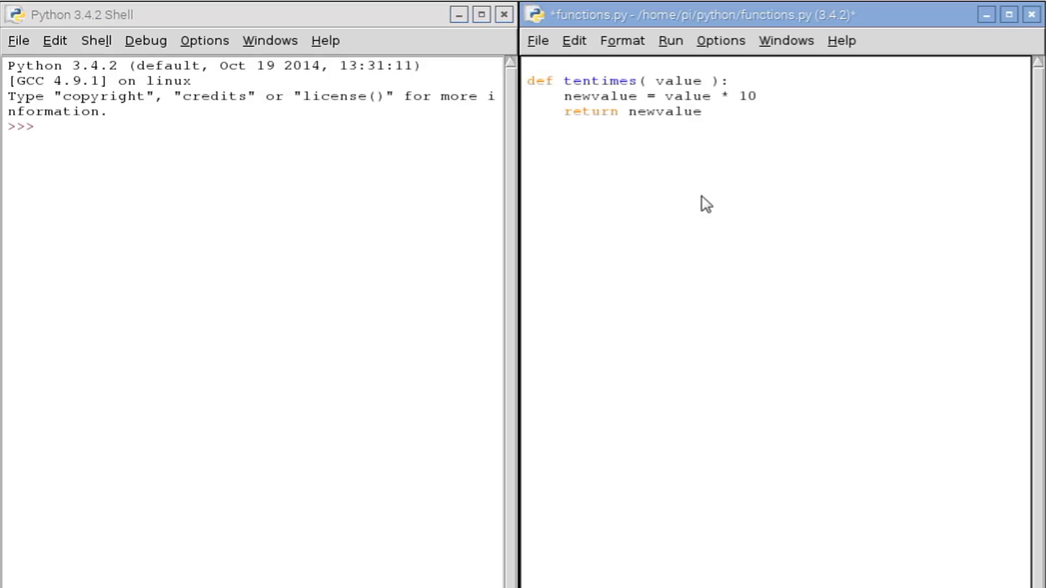
Add the line print( tentimes( 5 ) ) below the function definition
type("P")
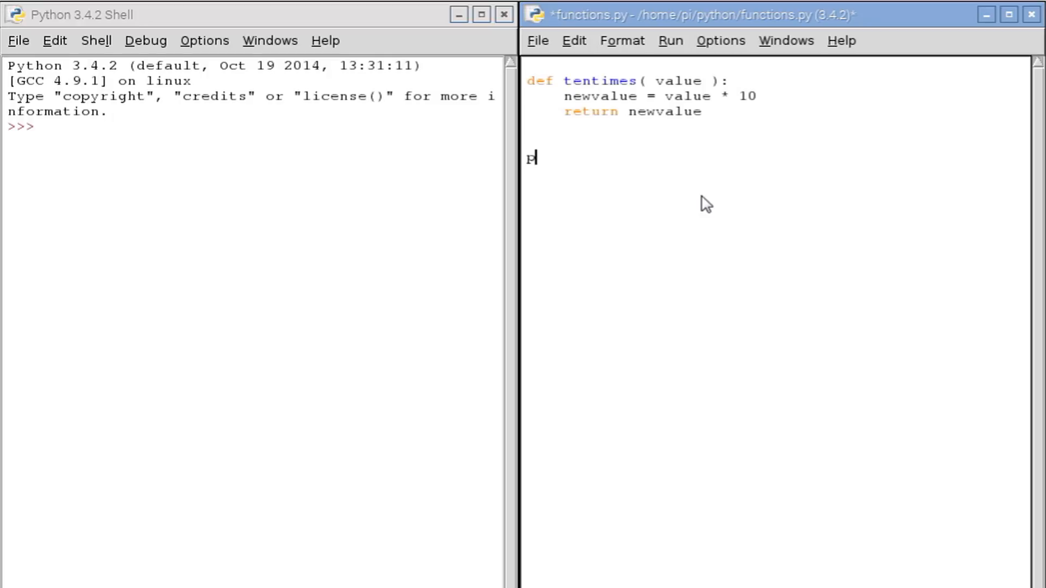
type("rint")
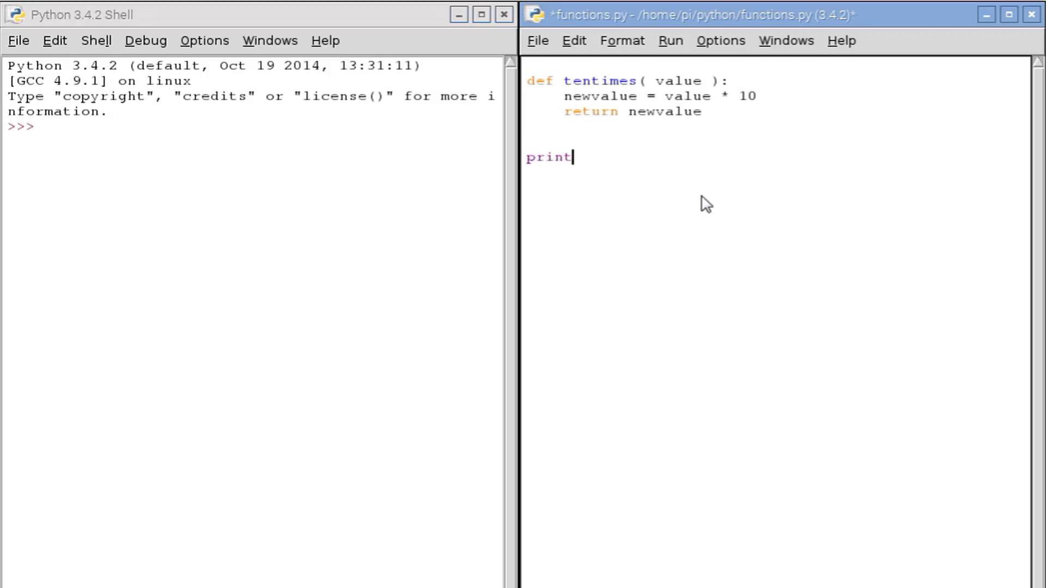
type("(")
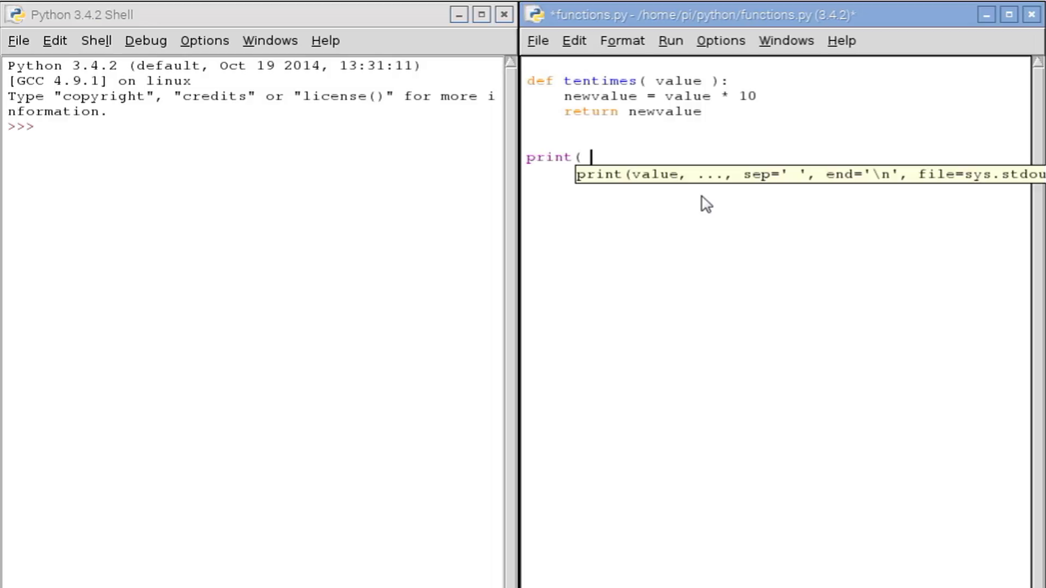
type("tentim")
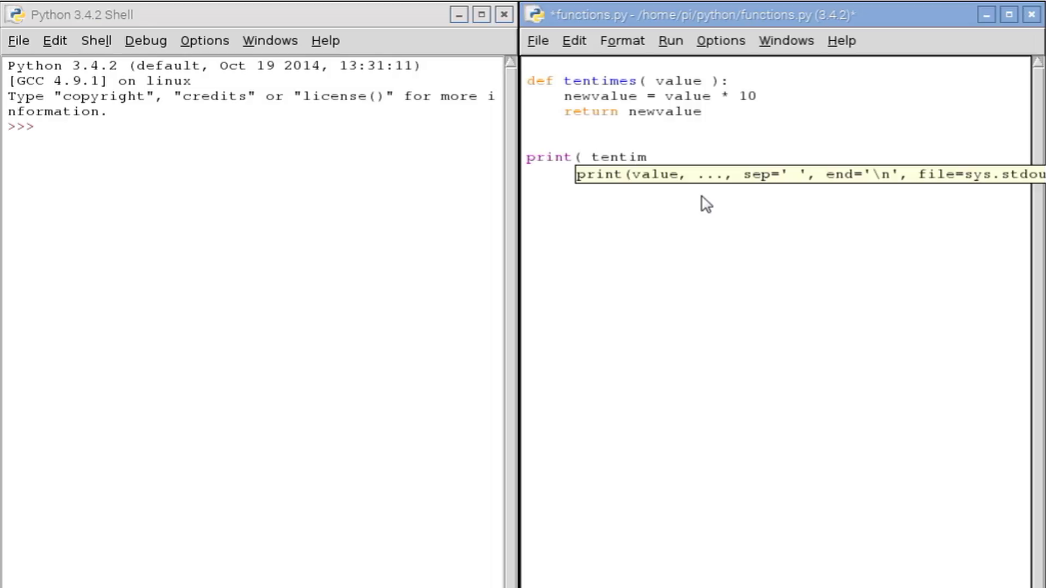
type("es")
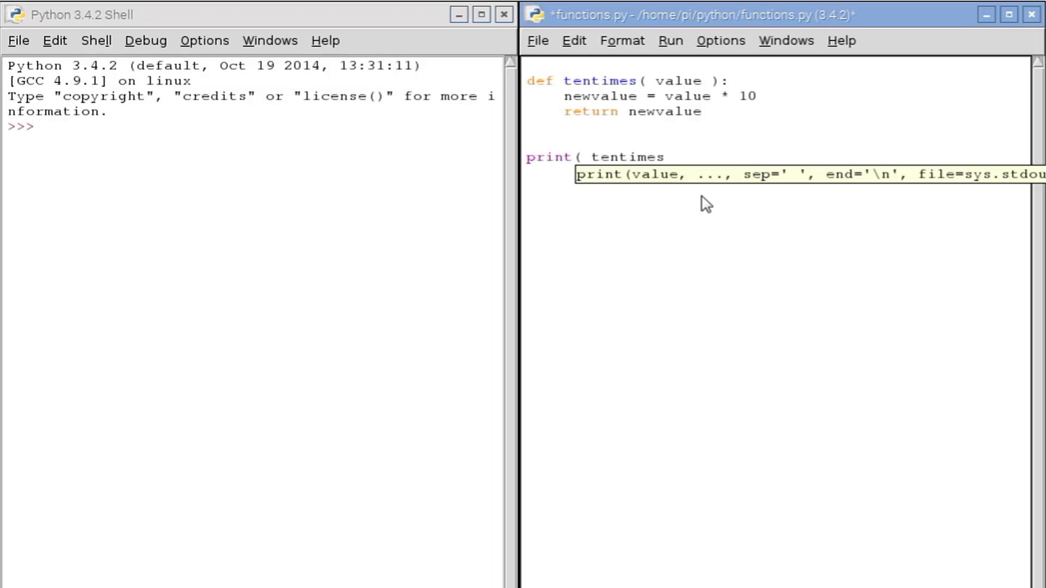
type("(")
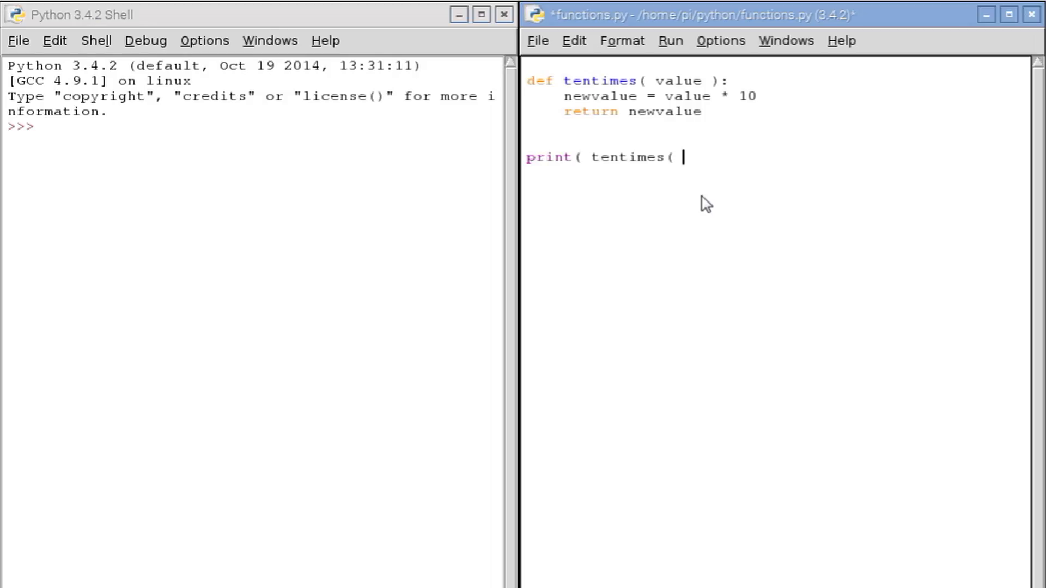
type("5 )")
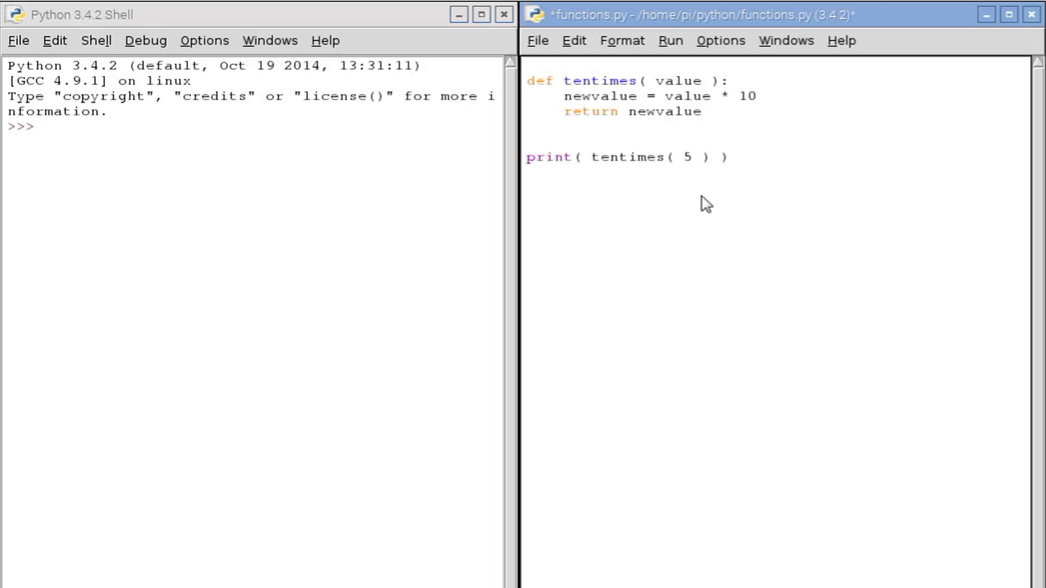
Add print( tentimes( 25 ) ) on the line under the first print call
type("pri")
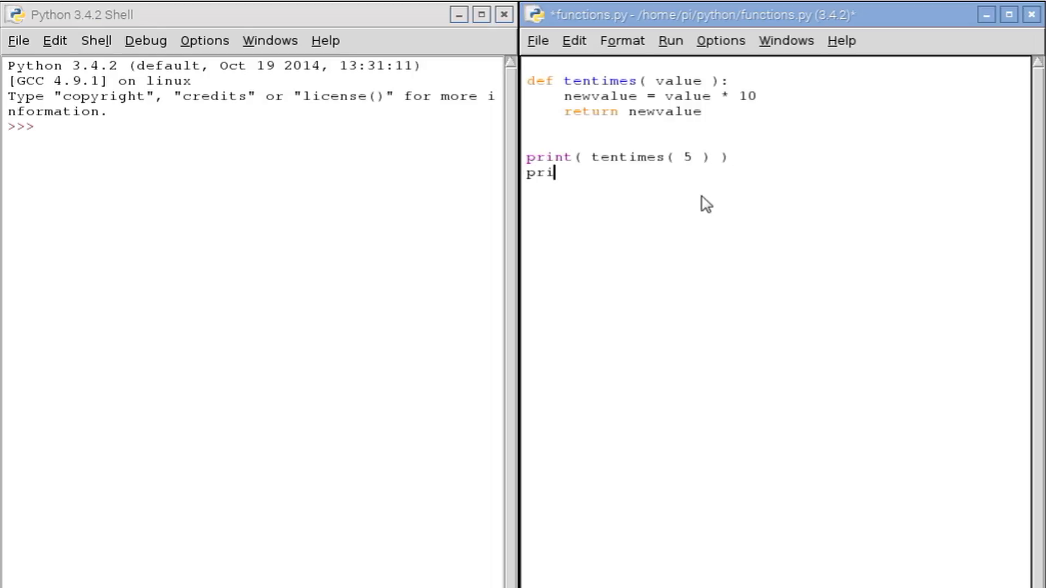
type("nt")
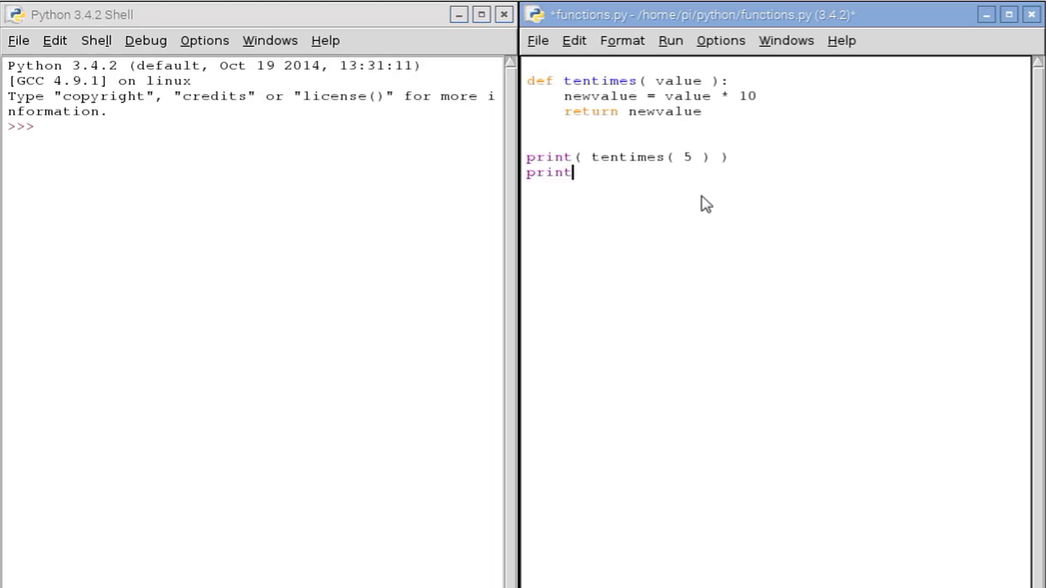
type("(")
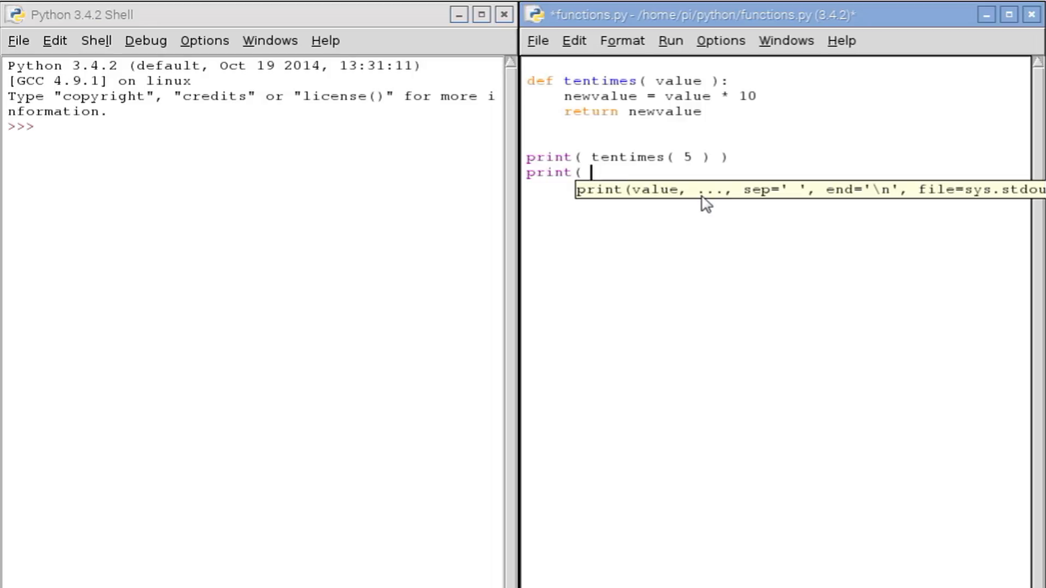
type("tentim")
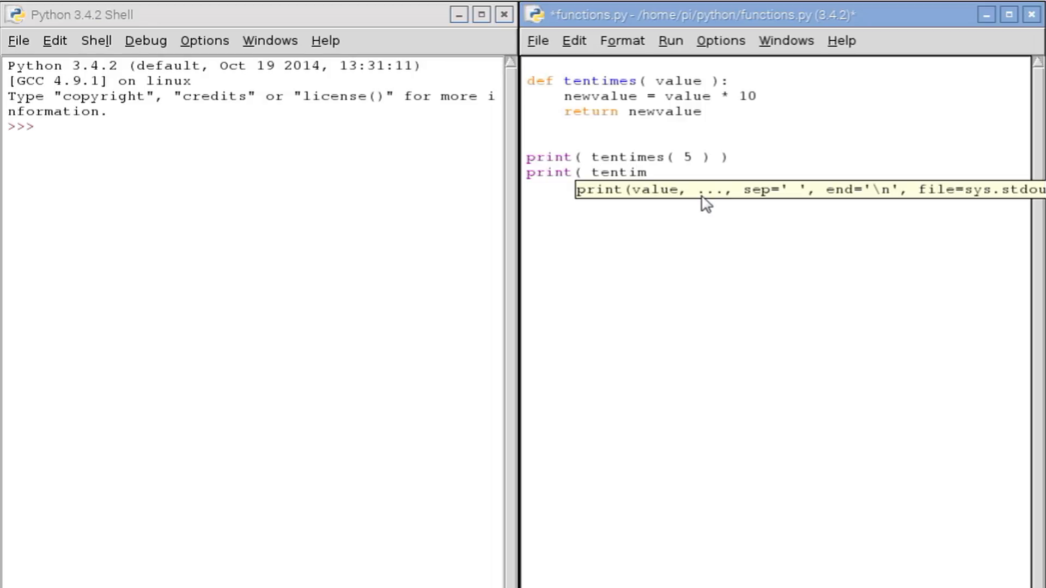
type("es(")
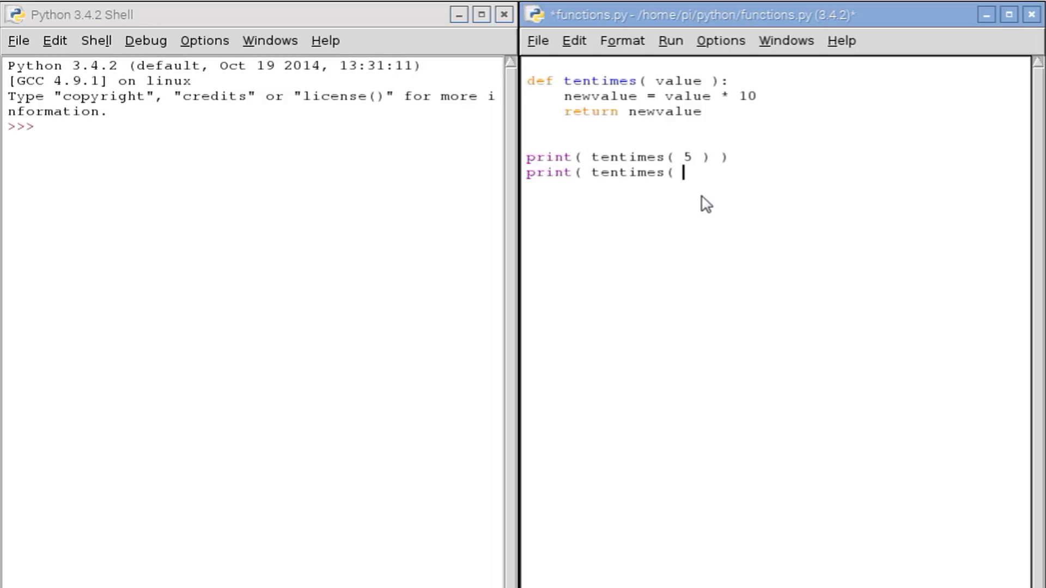
type("25")
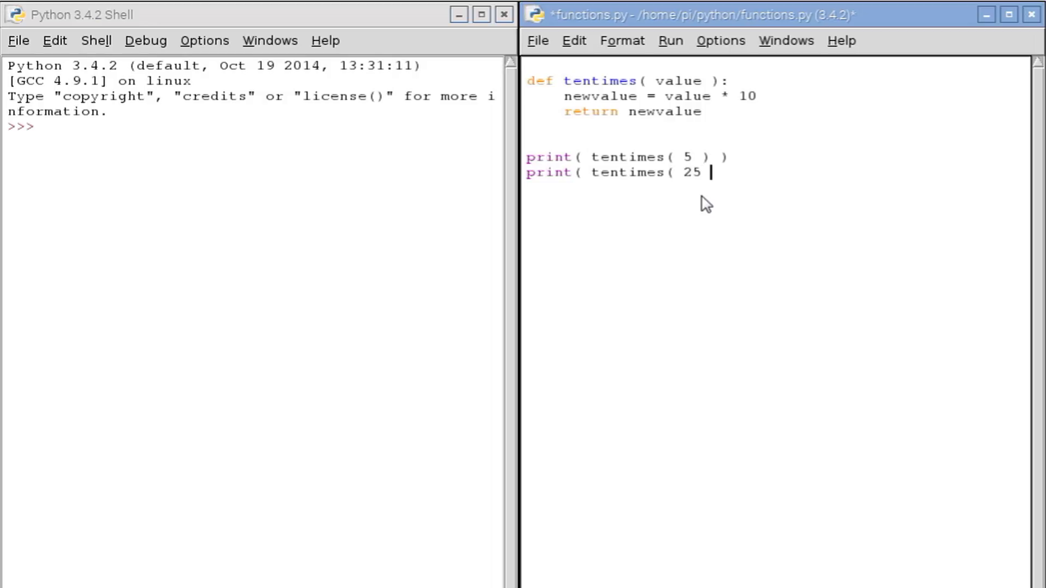
type(")")
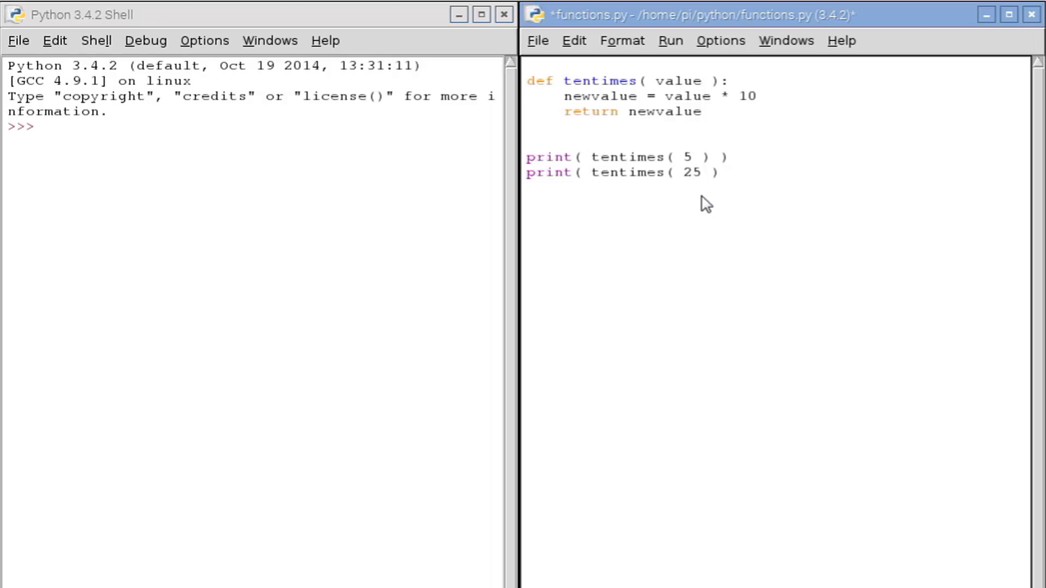
type(")")
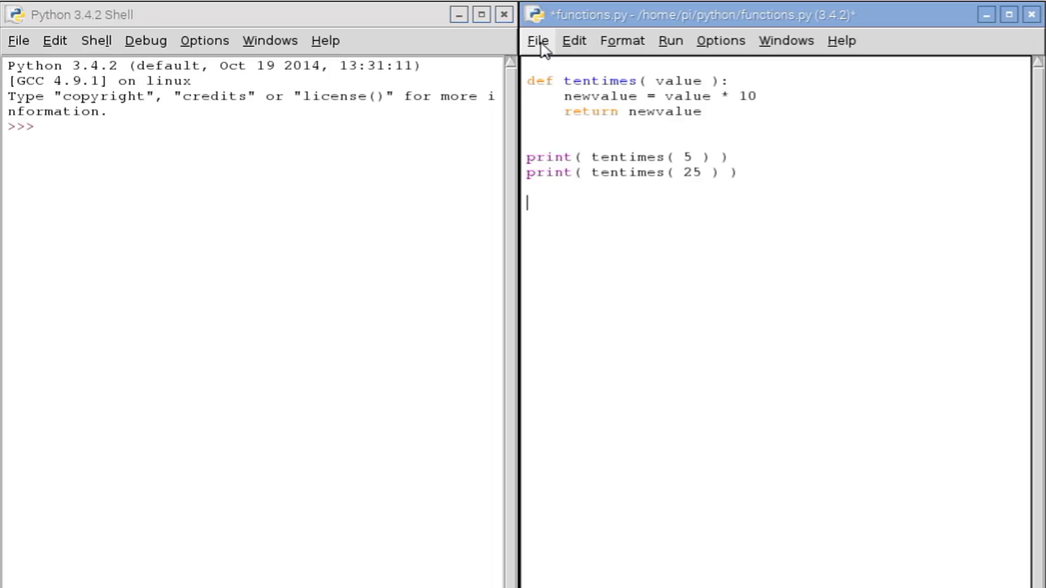
Save functions.py from the File menu and Run Module, showing 50 and 250
left_click(537, 41)
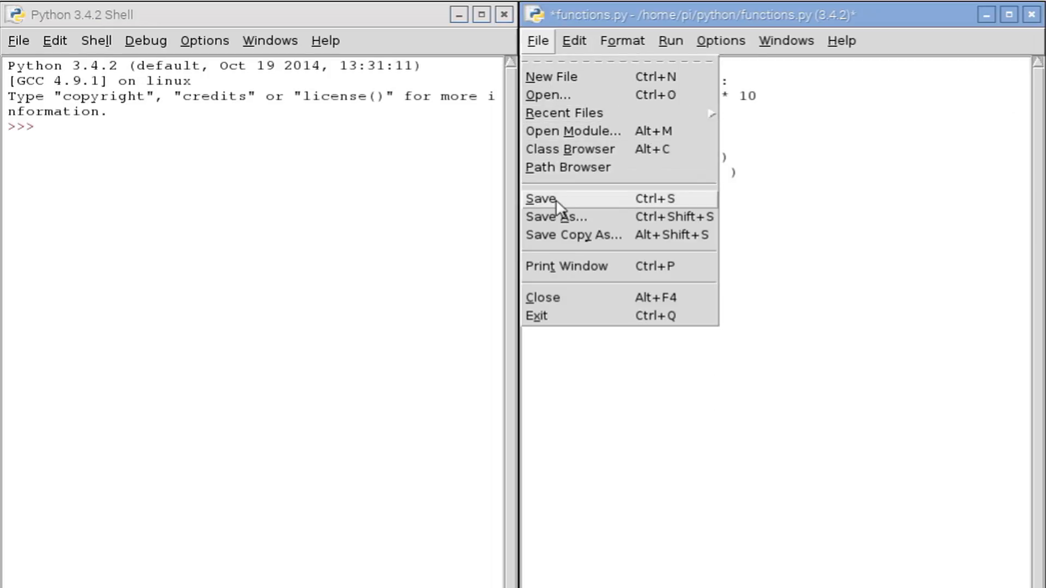
left_click(539, 198)
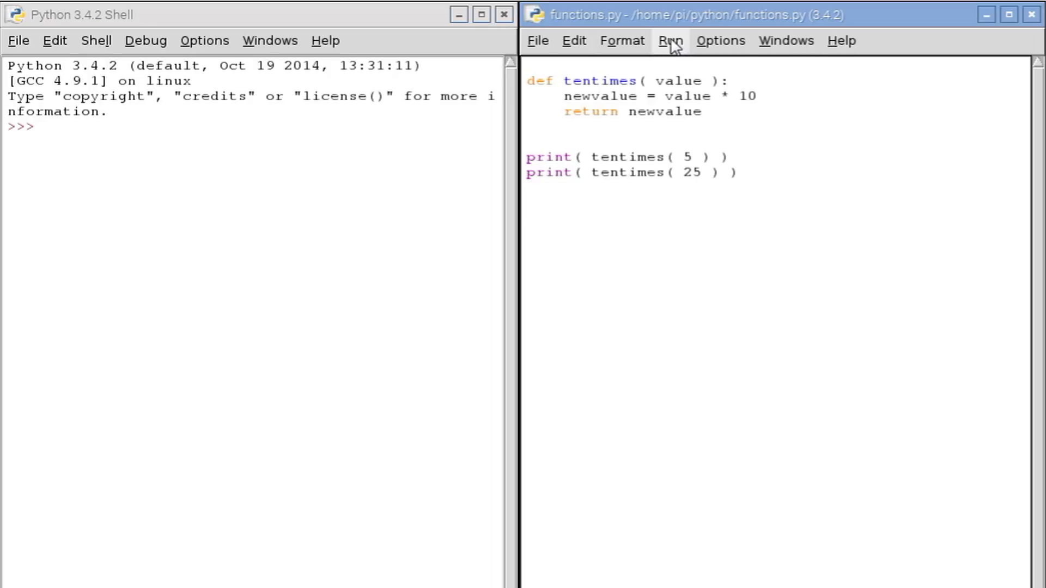
left_click(670, 41)
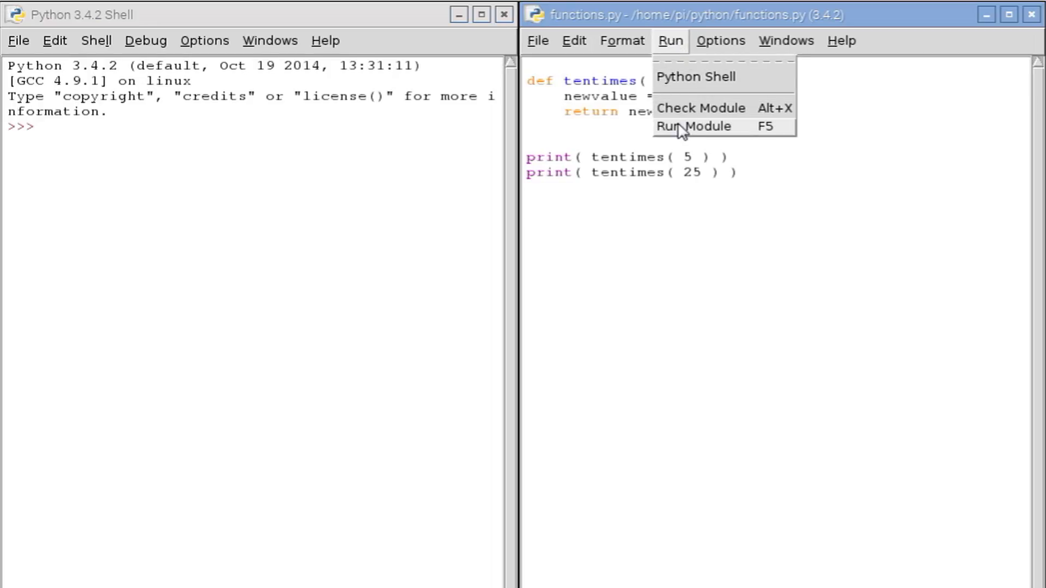
left_click(694, 126)
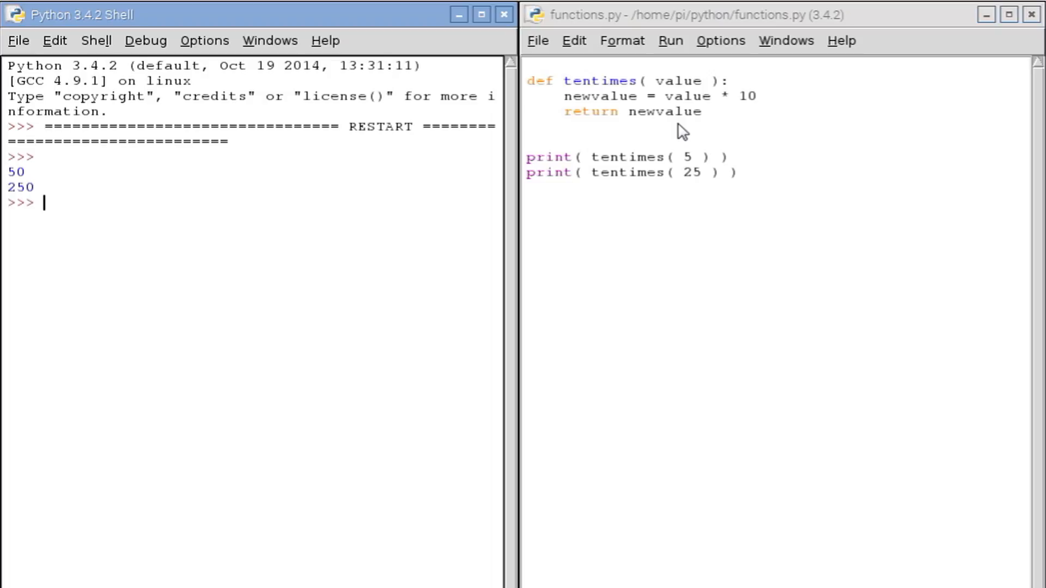
mouse_move(36, 180)
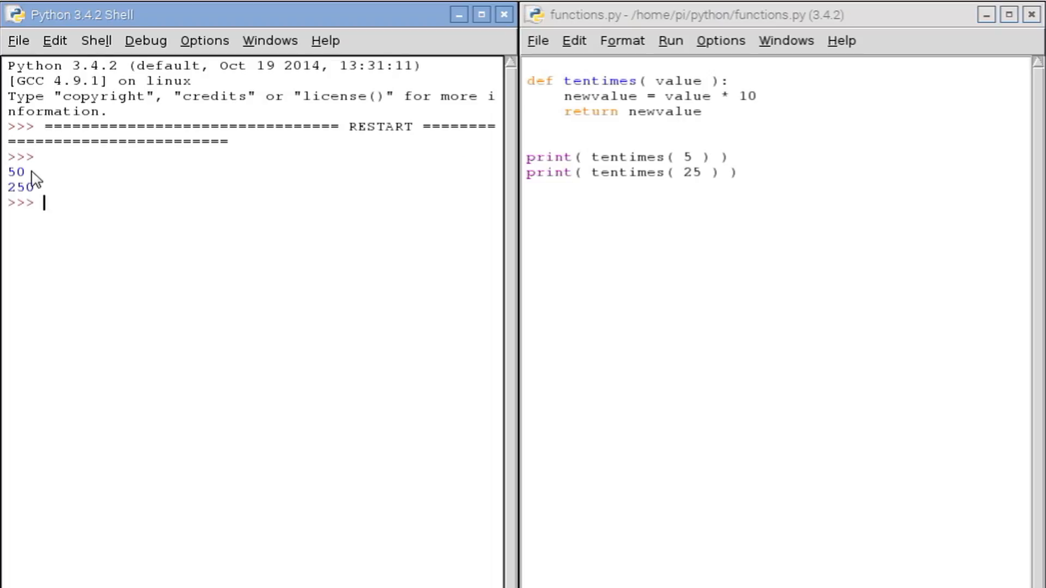
mouse_move(42, 202)
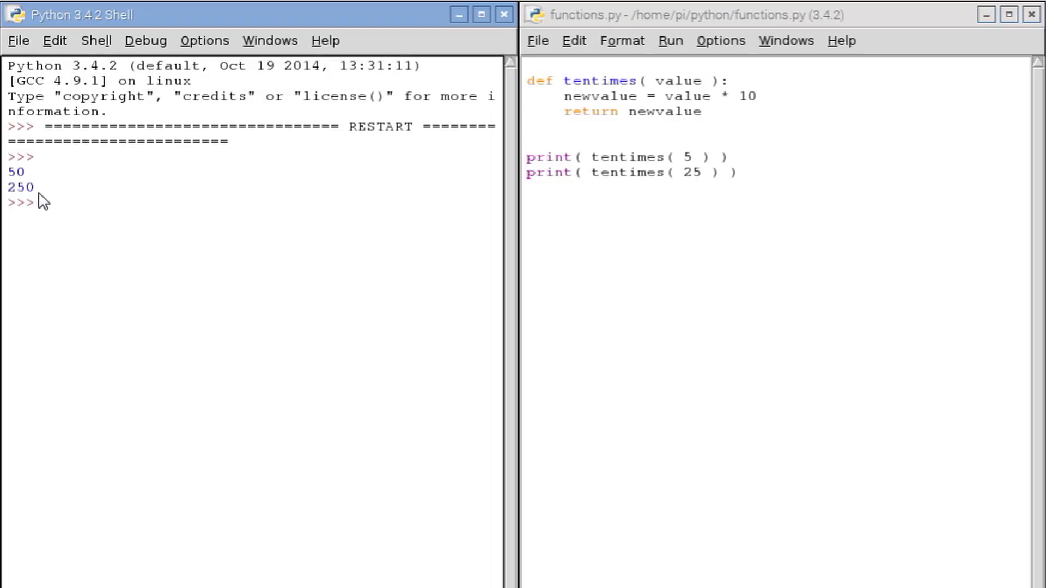